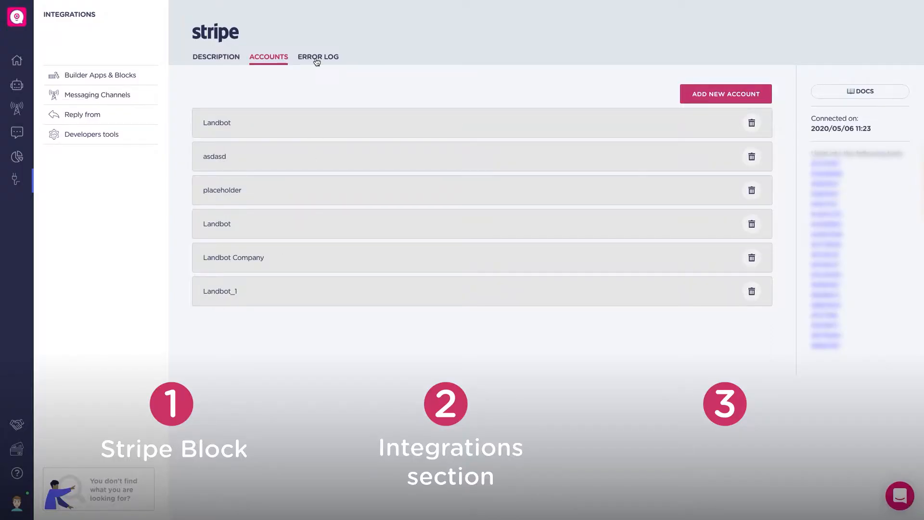
- View the connected Stripe accounts in the Stripe integration's tabs
click(318, 57)
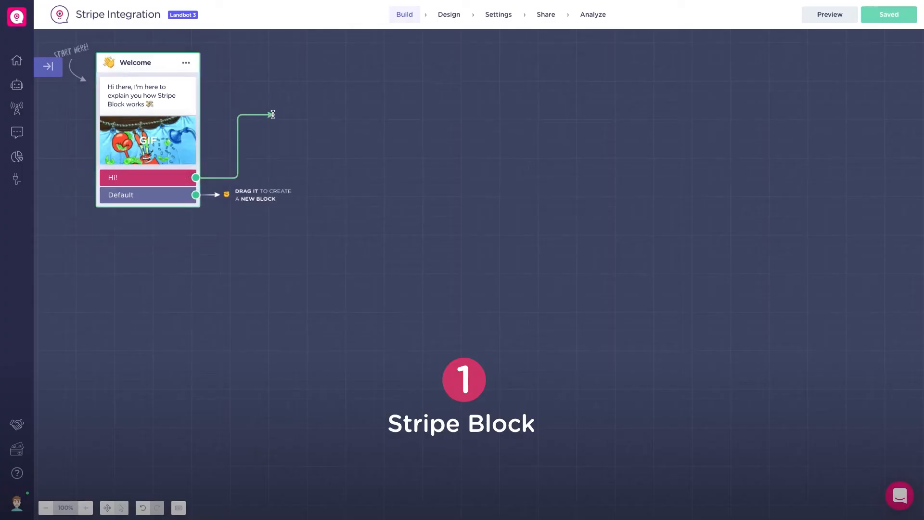
- Add a Stripe Payment block after Hi! and start a new account named Landbot_1
text(stripe)
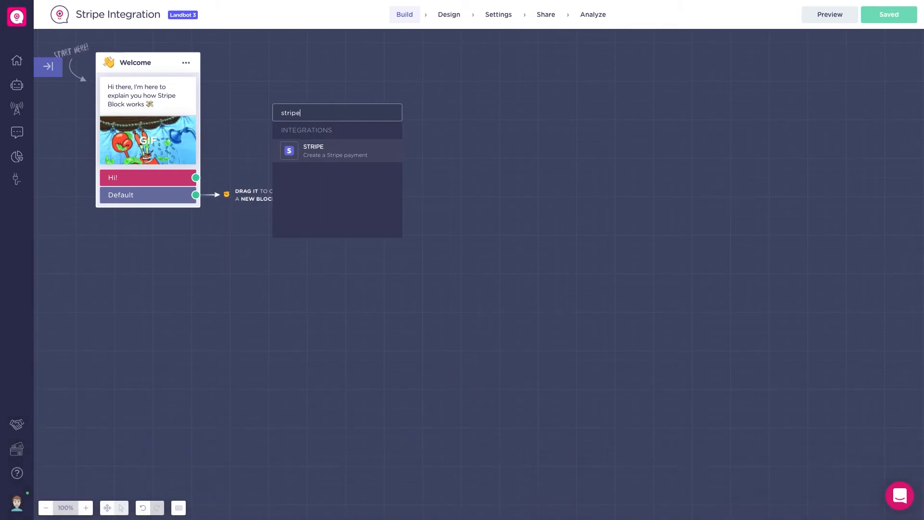
click(335, 150)
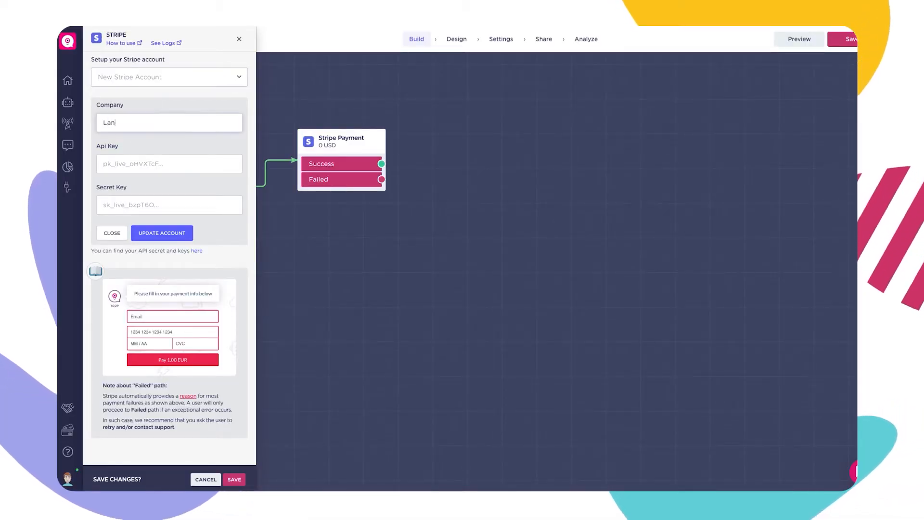
text(dbot)
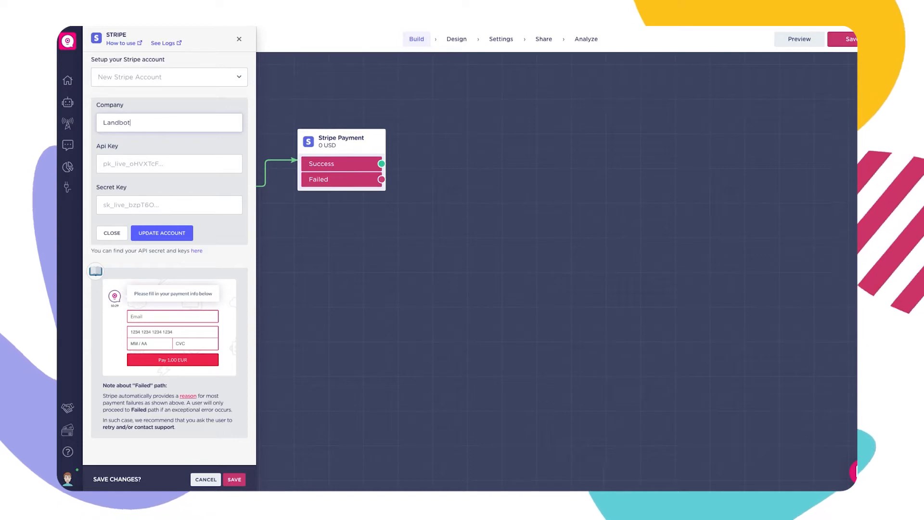
text(_1)
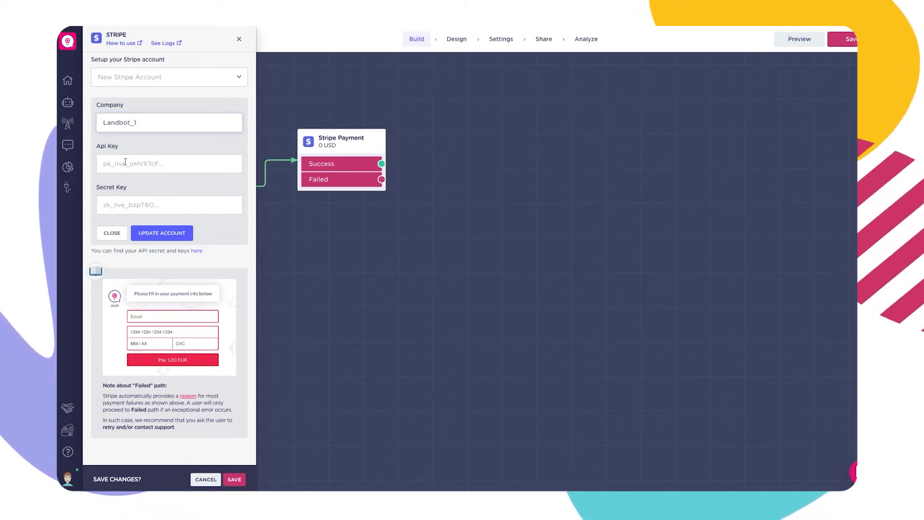
click(197, 251)
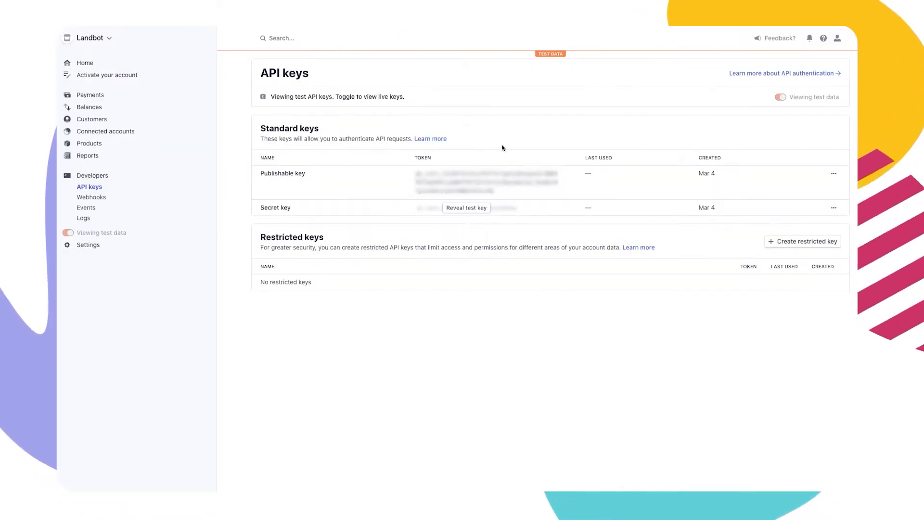
- Copy the test API keys from Stripe Dashboard's Developers > API keys page
click(486, 178)
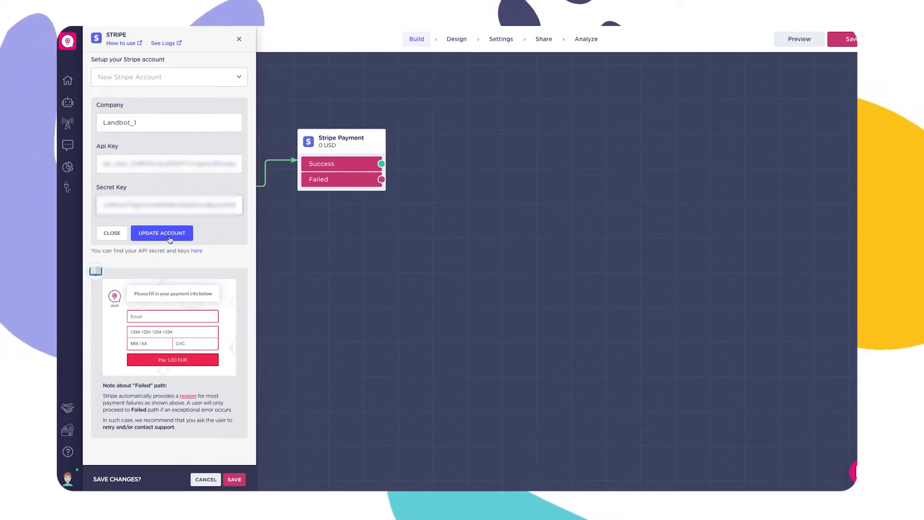
click(161, 233)
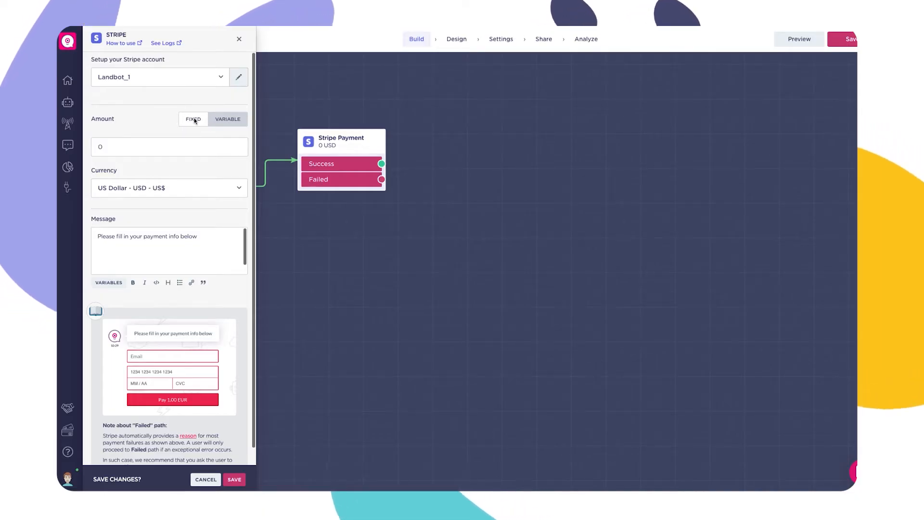
click(227, 119)
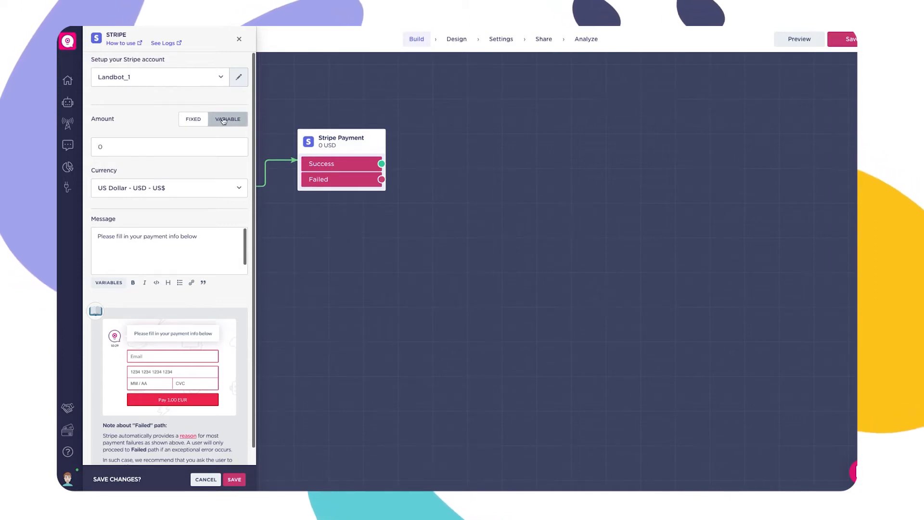
click(228, 119)
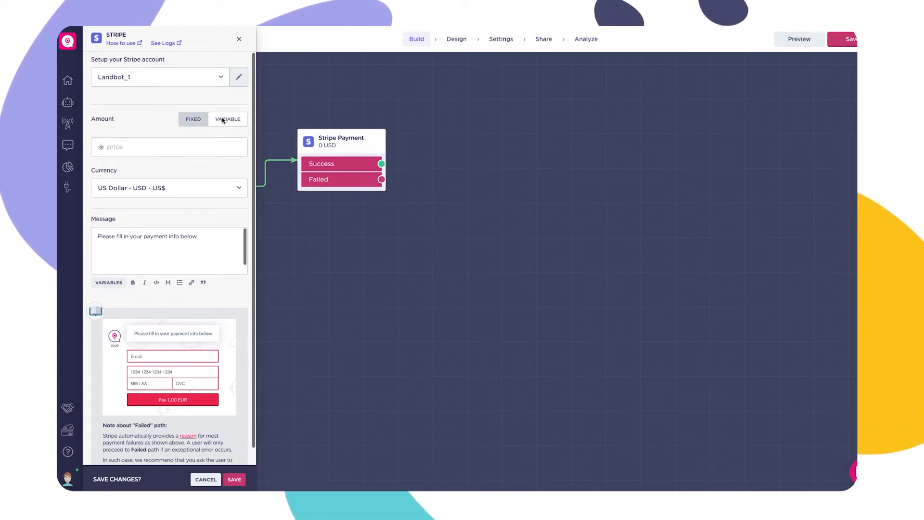
mouse_move(215, 128)
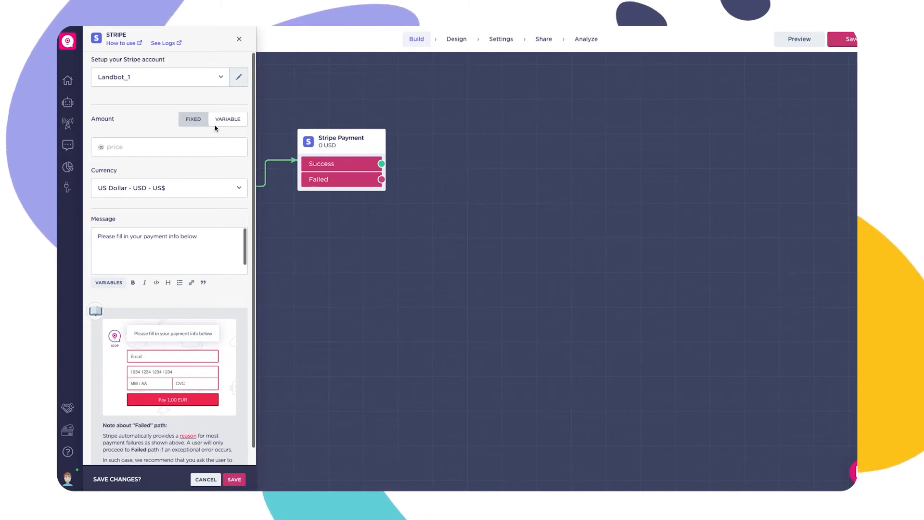
click(169, 147)
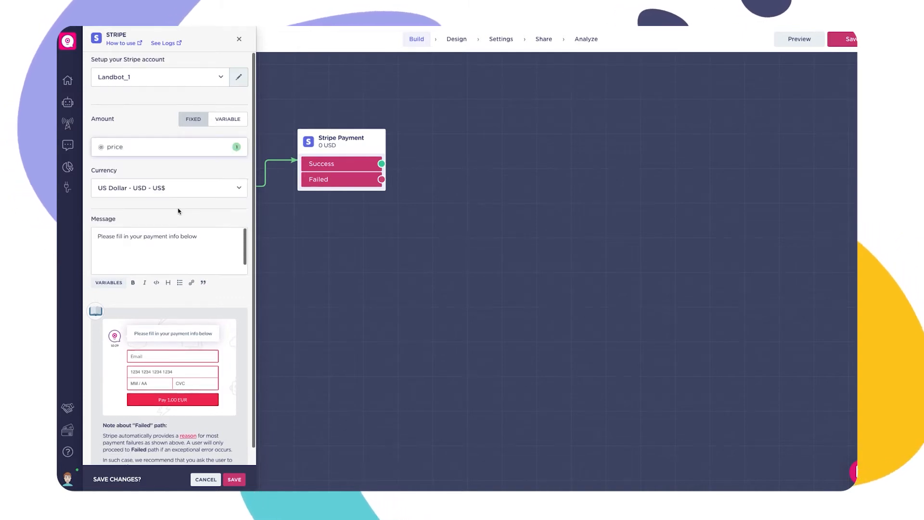
click(168, 187)
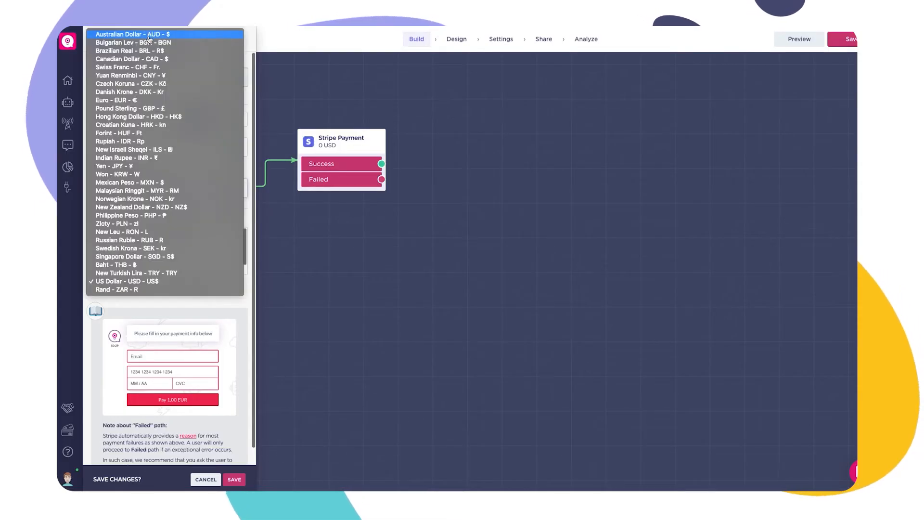
click(126, 282)
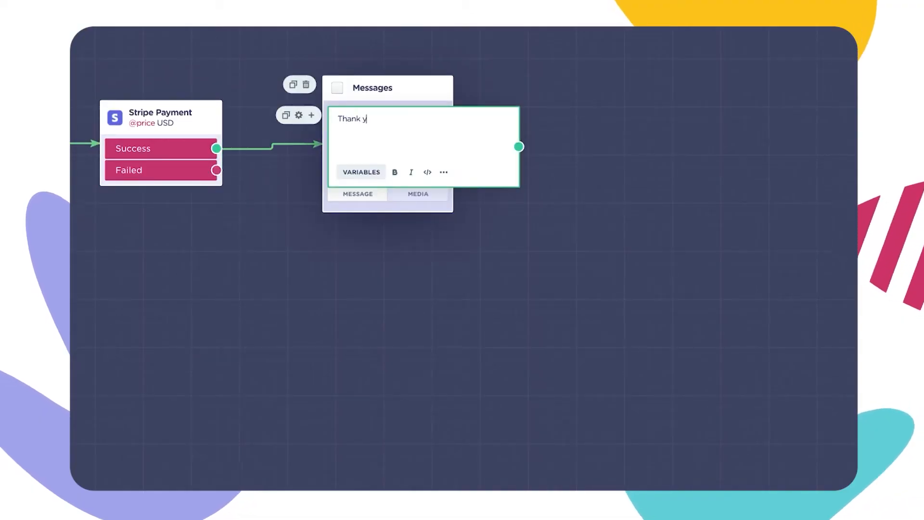
- Write the thank-you confirmation and the failure apology, adding a Try again reply option
text(ou! you'll receive a co)
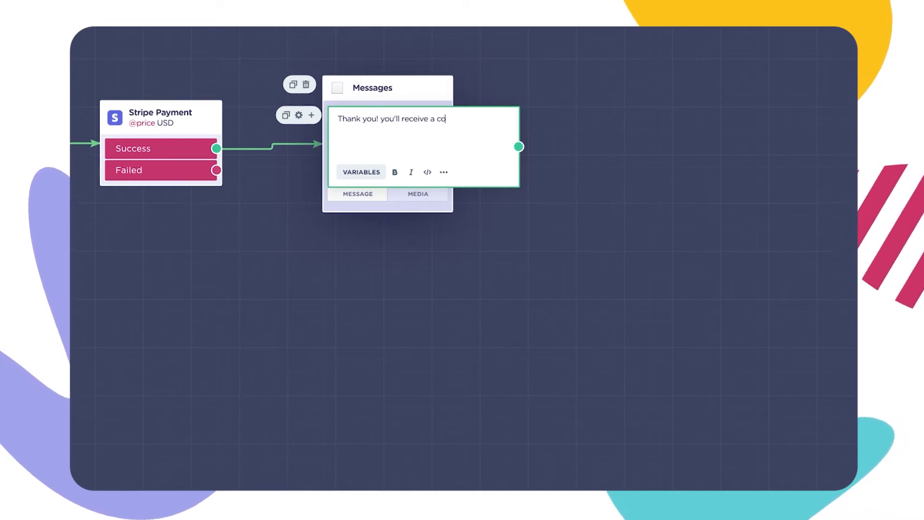
text(nfirmation soon.)
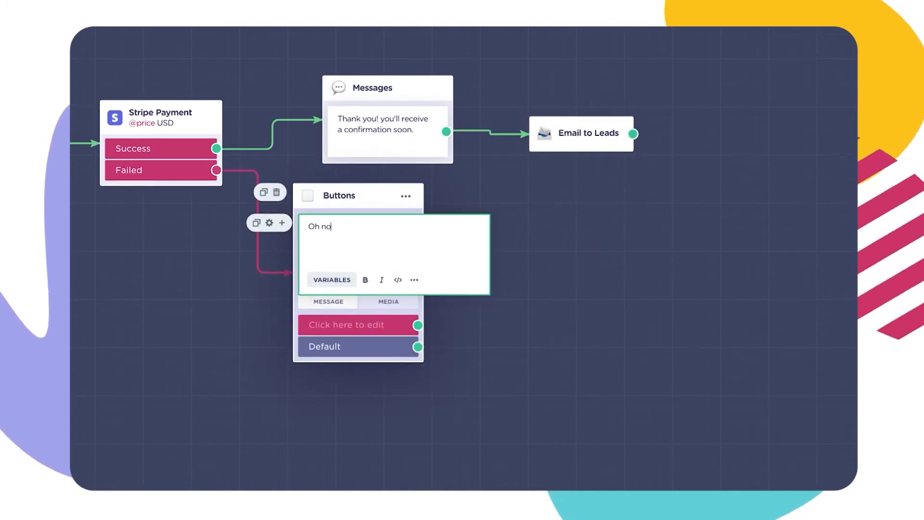
text(! Something went)
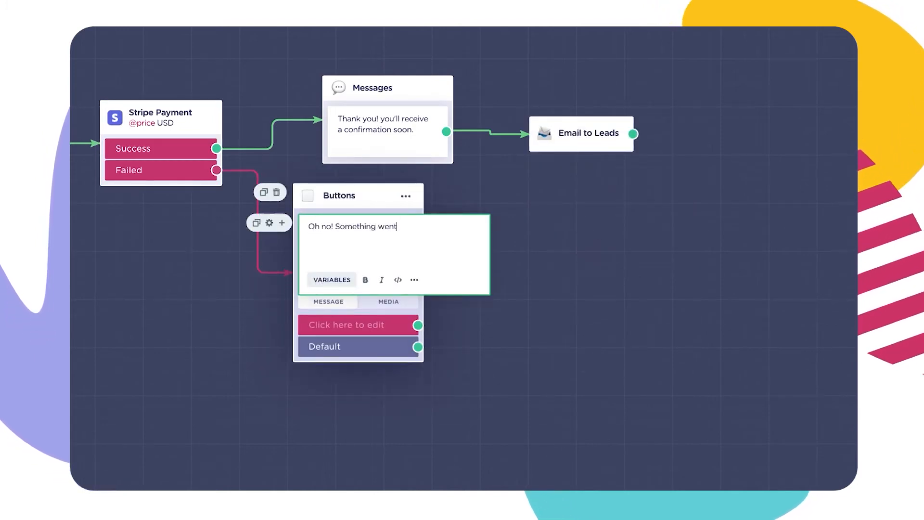
text(wrong. Please try again or contact support)
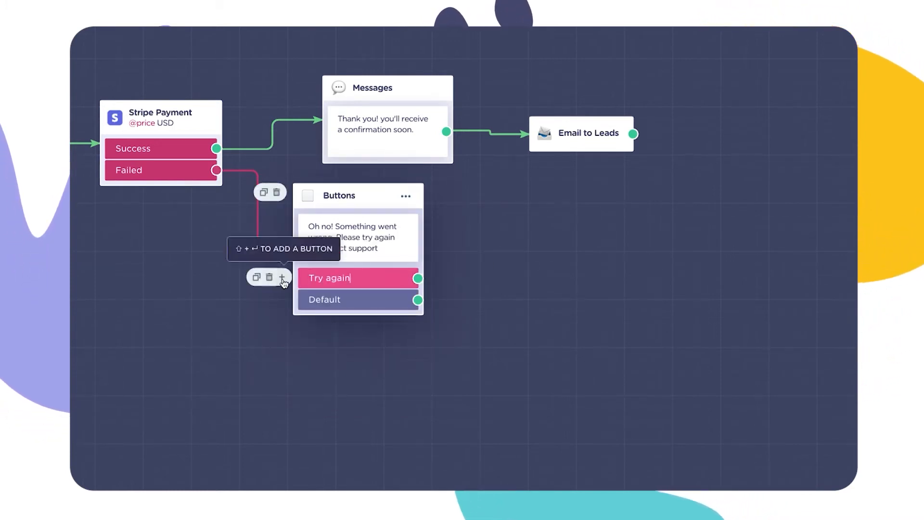
click(283, 278)
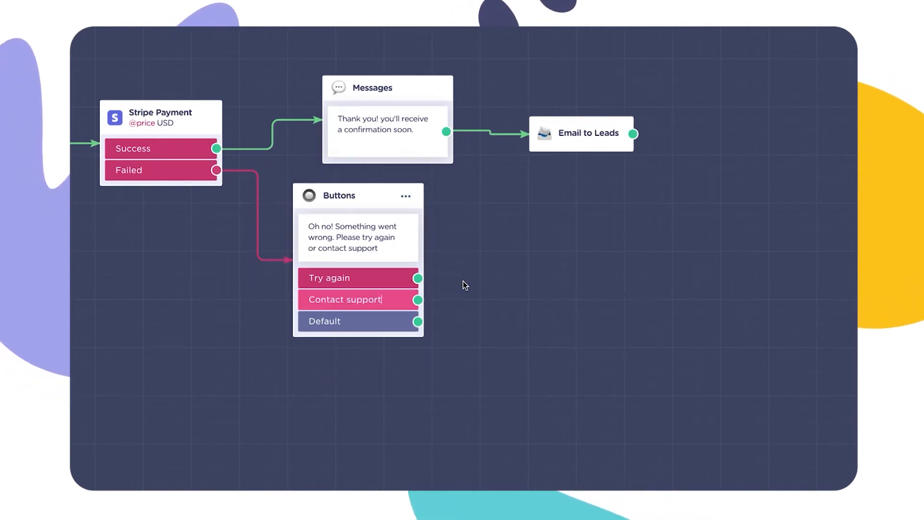
- Add a second Stripe payment block and connect its Success and Failed outputs
text(Stripe)
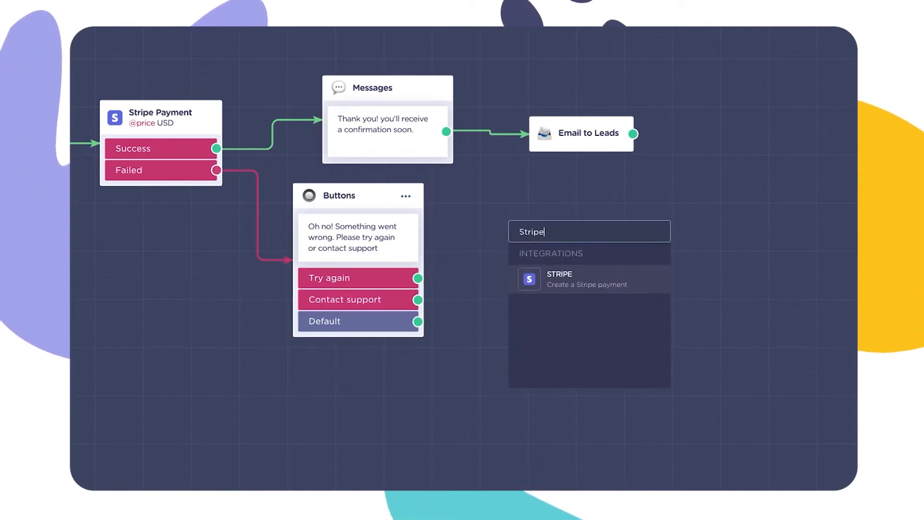
click(573, 279)
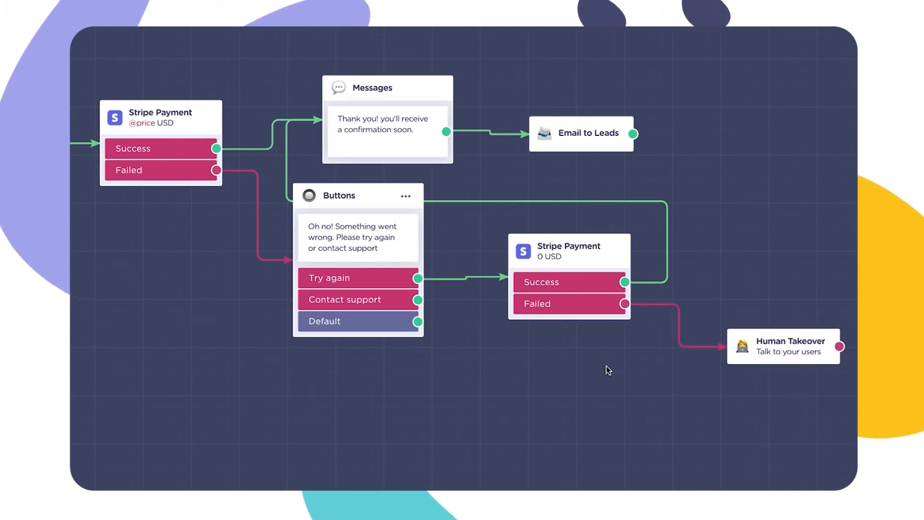
click(607, 370)
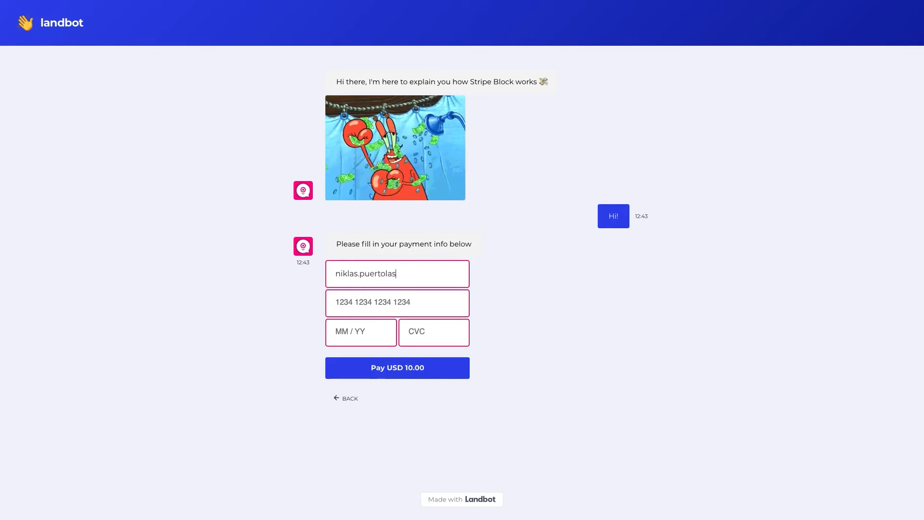
text(@landbot.io)
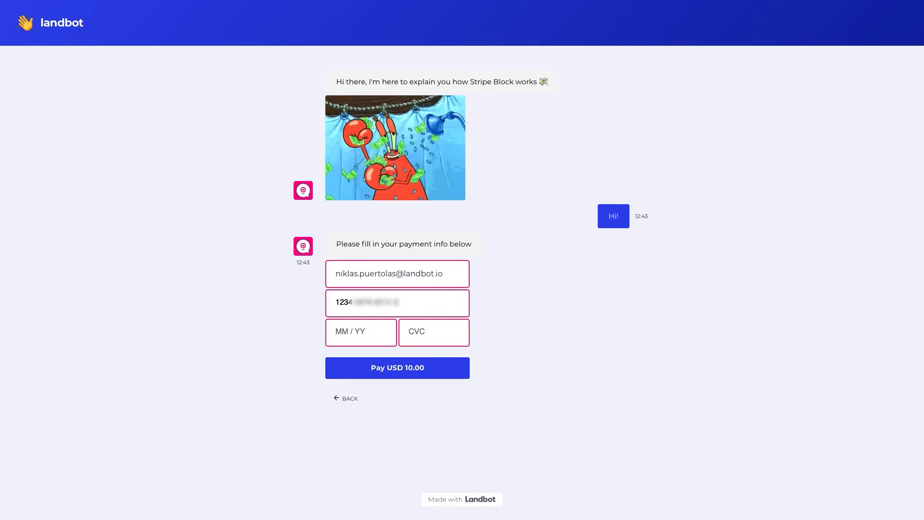
click(17, 180)
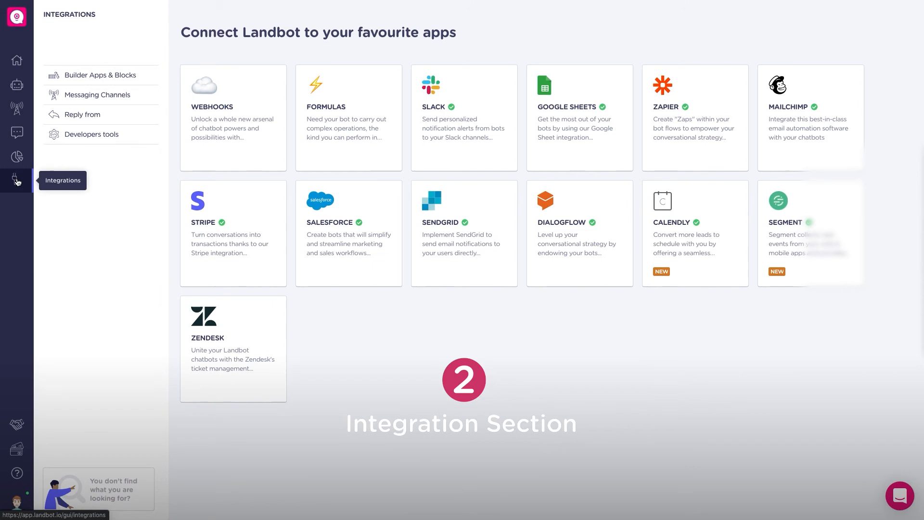
- Open the Stripe integration, review its Accounts tab, then check the Error Log
click(233, 233)
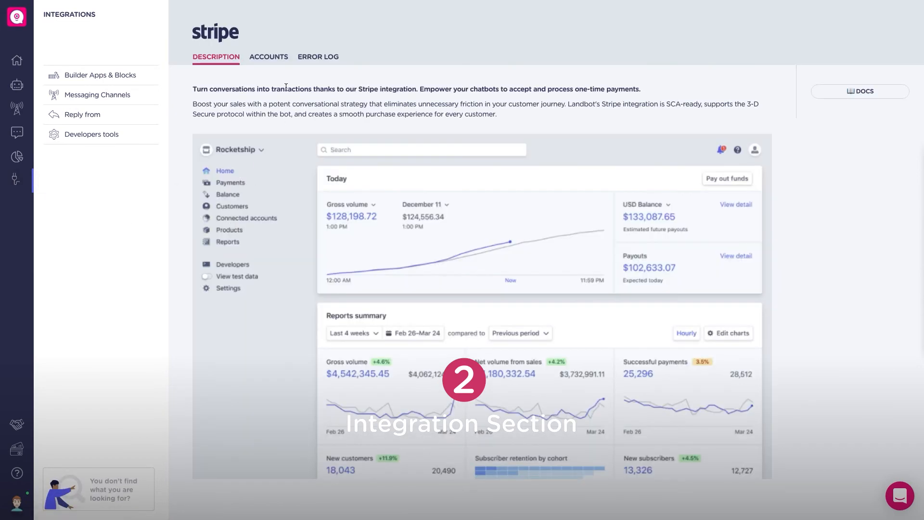
click(268, 57)
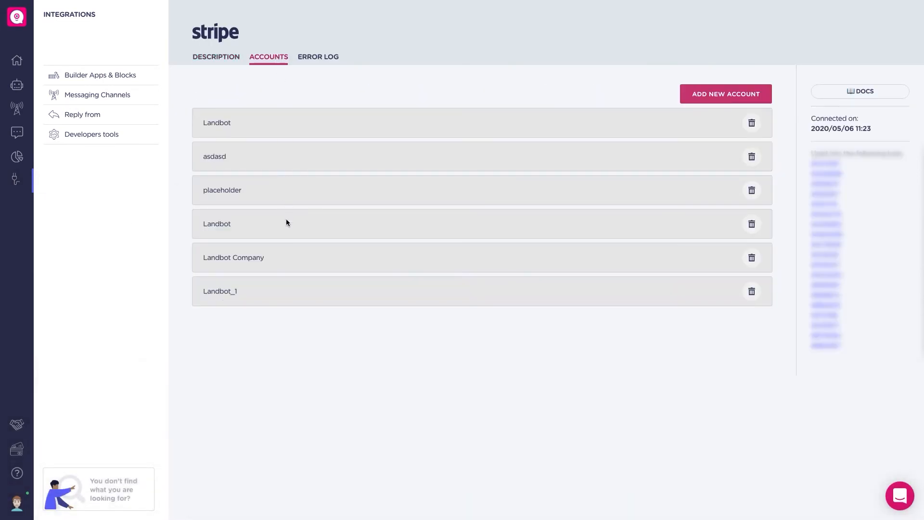
mouse_move(255, 294)
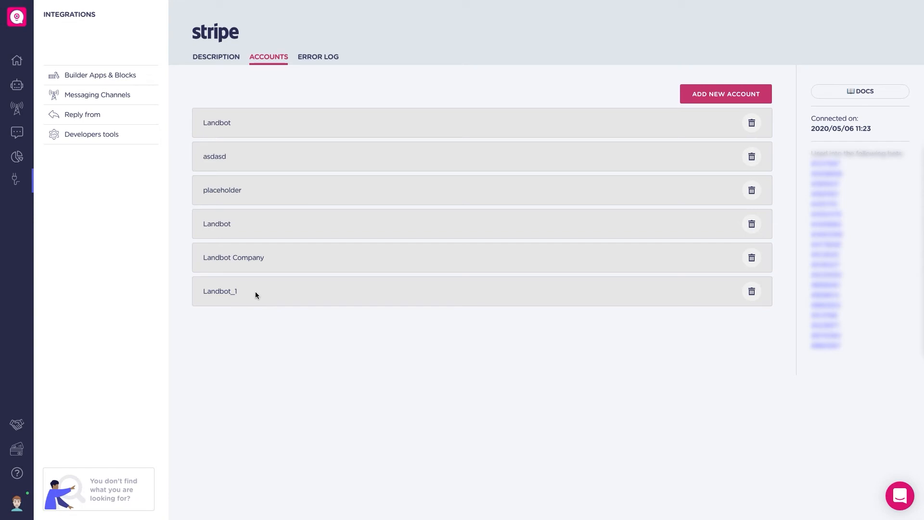
mouse_move(205, 300)
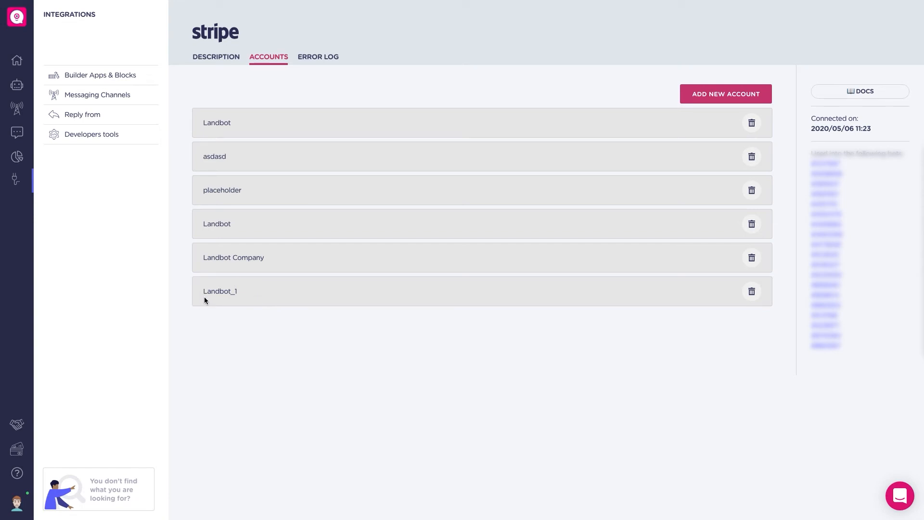
mouse_move(318, 61)
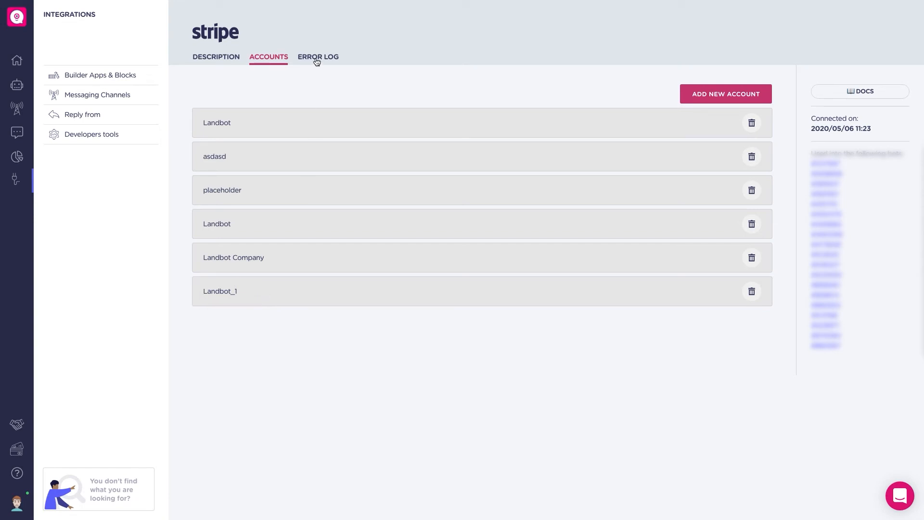
click(317, 57)
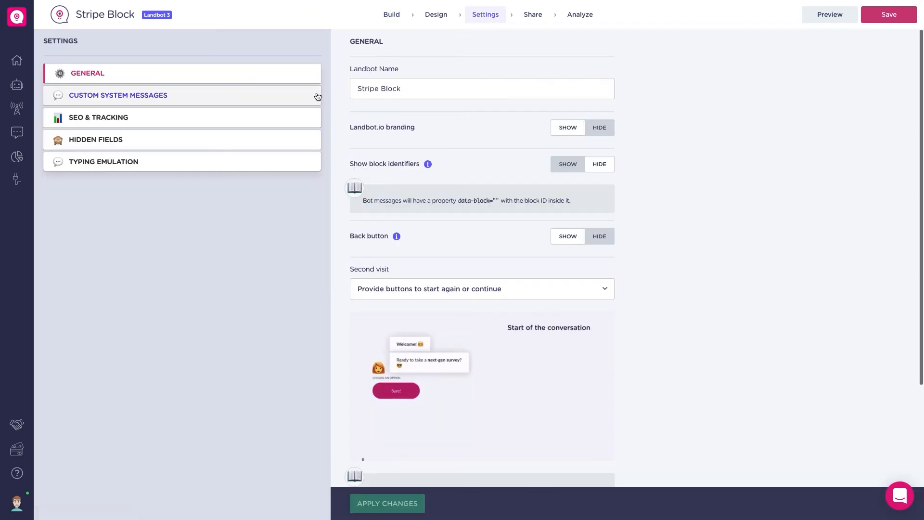
click(118, 95)
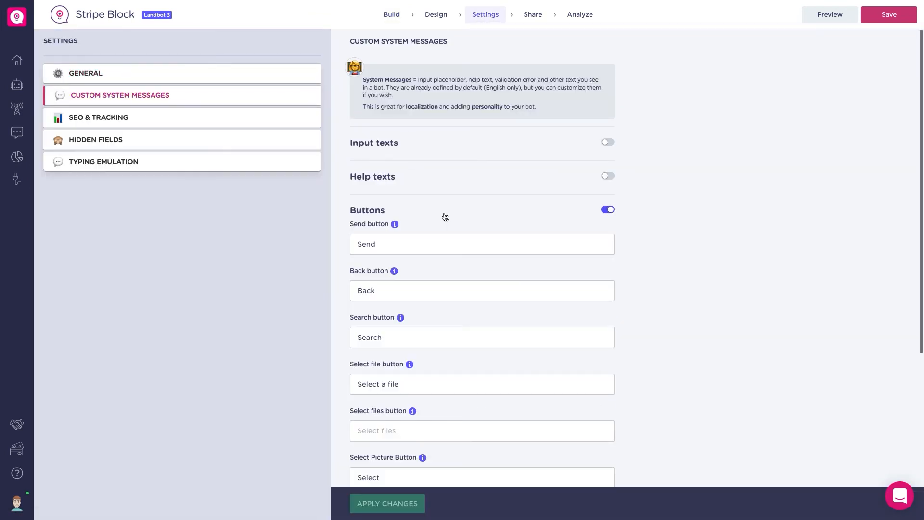
scroll(down, 3)
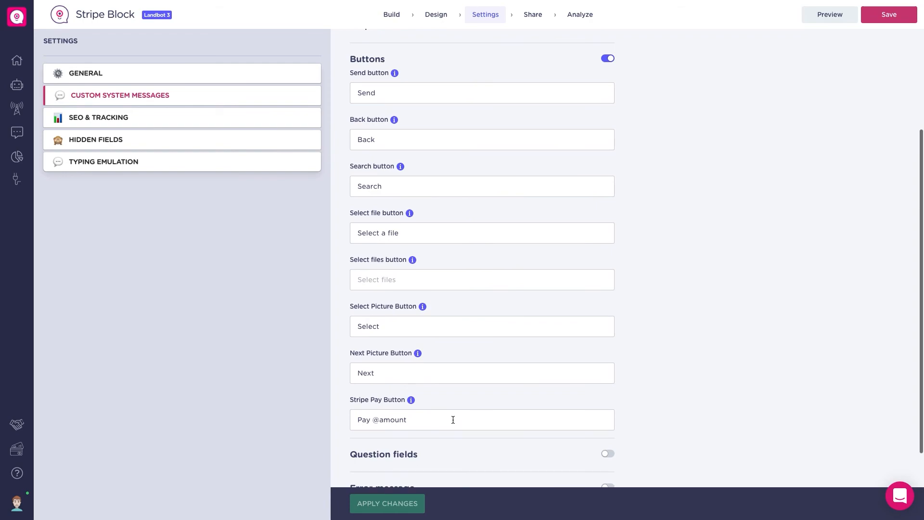